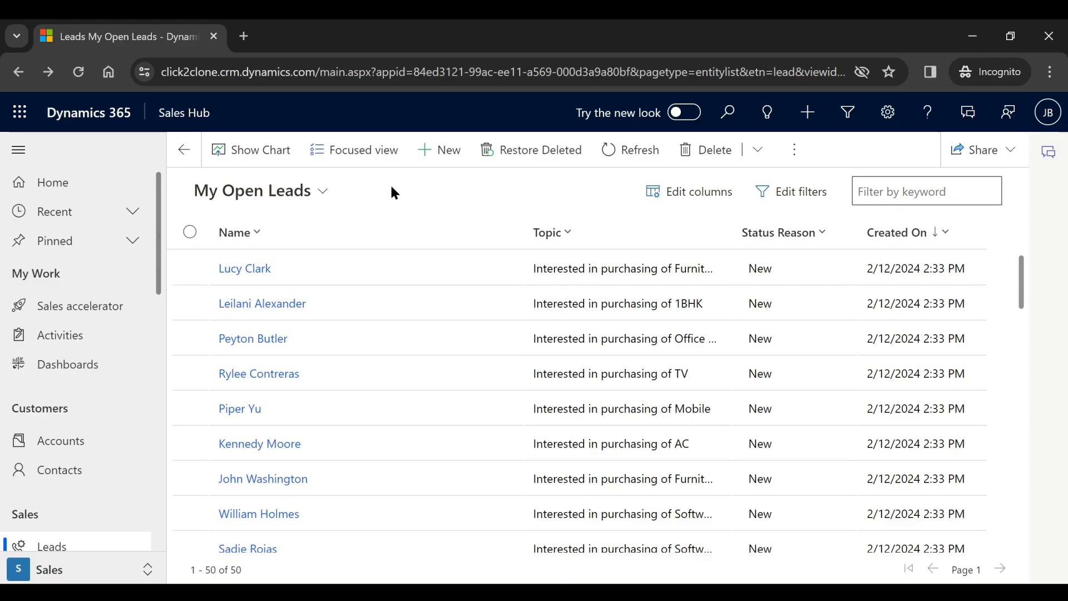
click(244, 268)
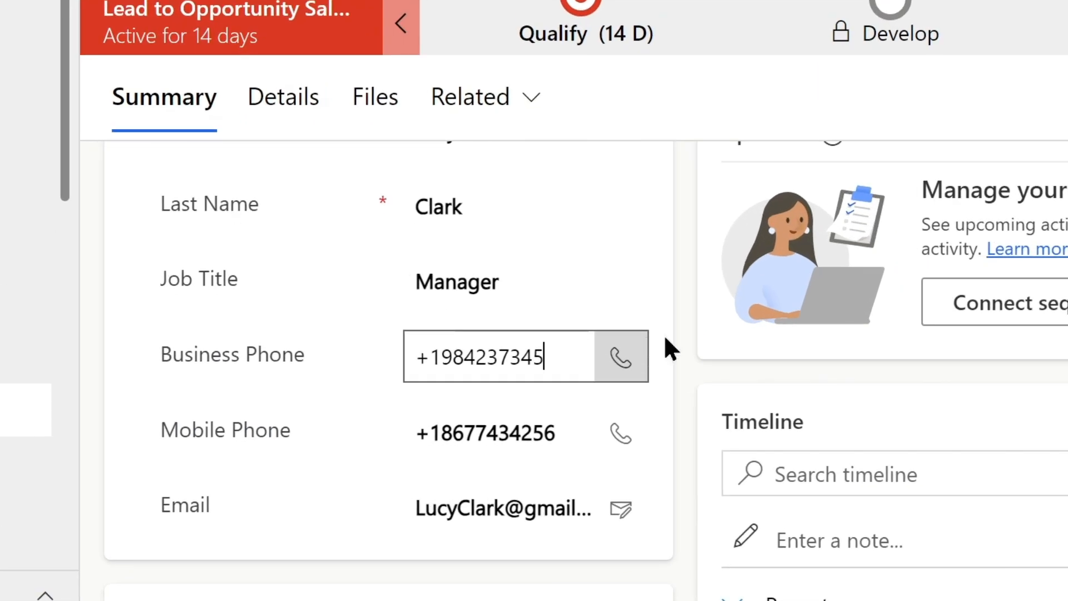
click(691, 346)
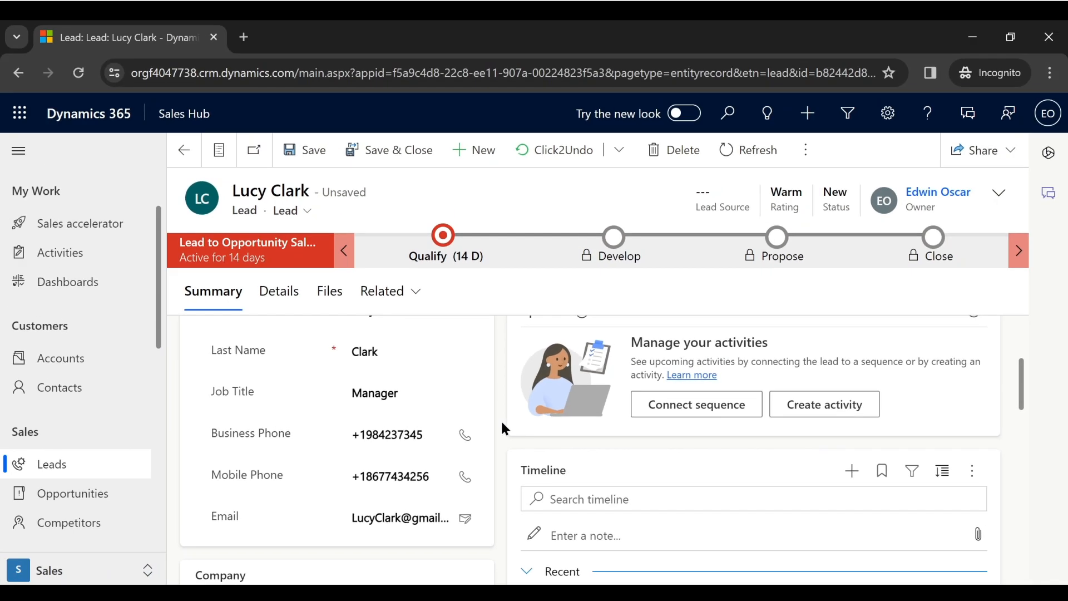
click(305, 149)
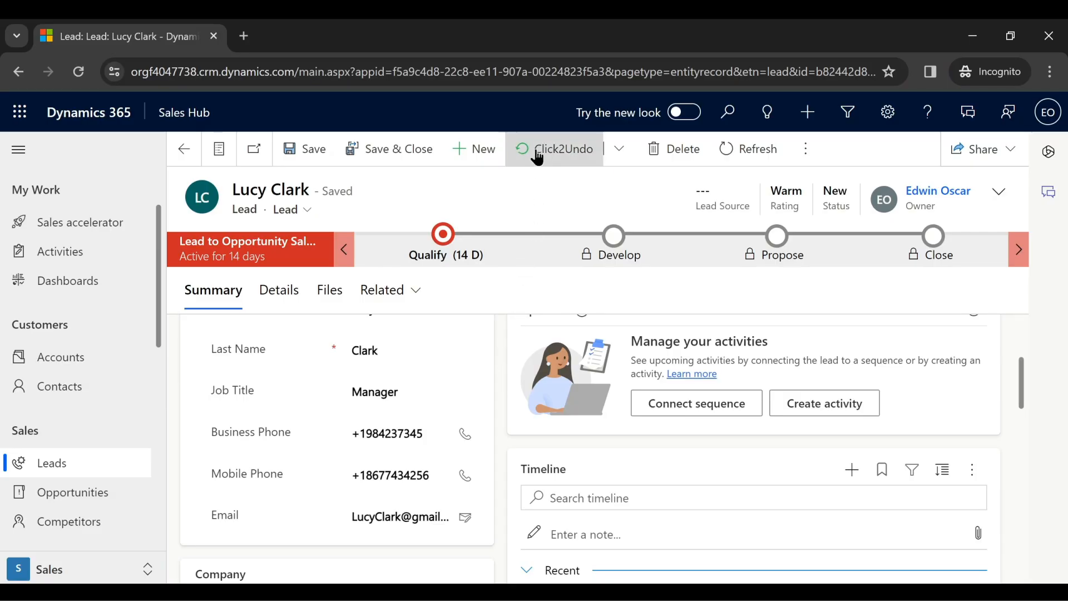
click(562, 148)
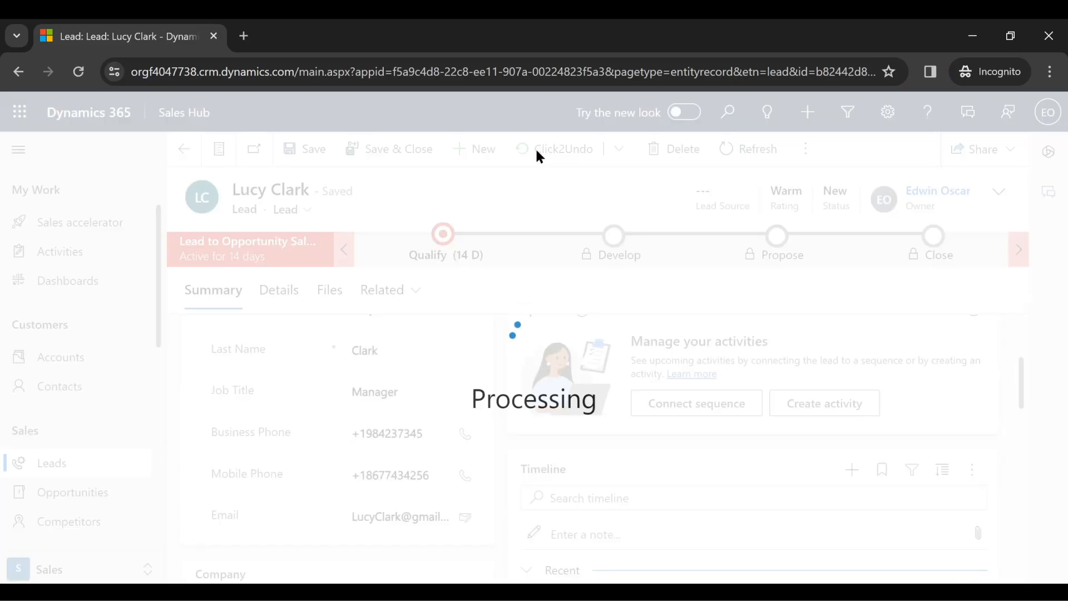
click(562, 148)
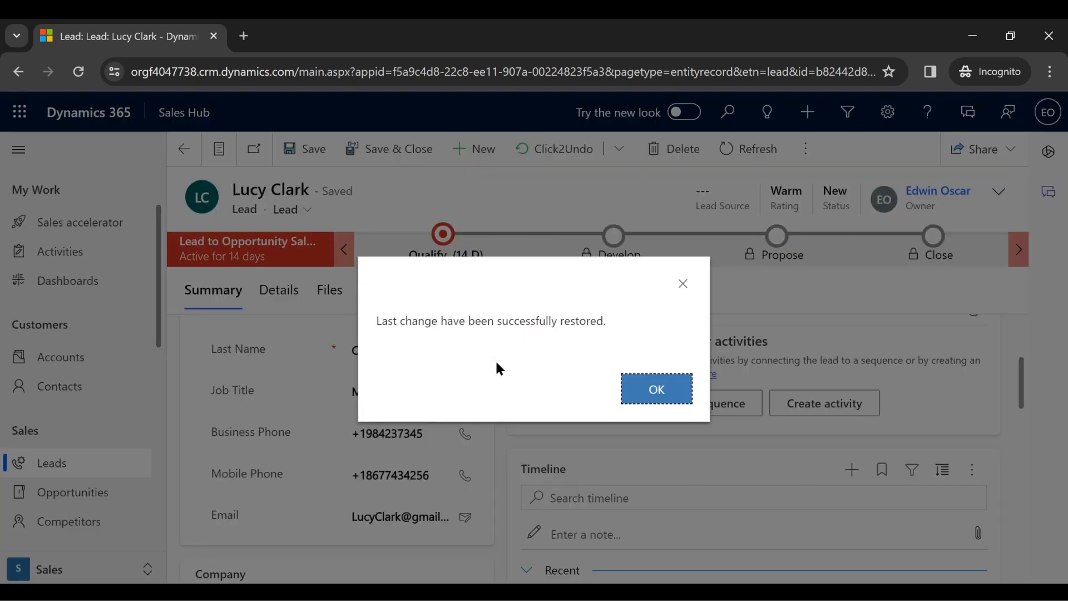
click(655, 389)
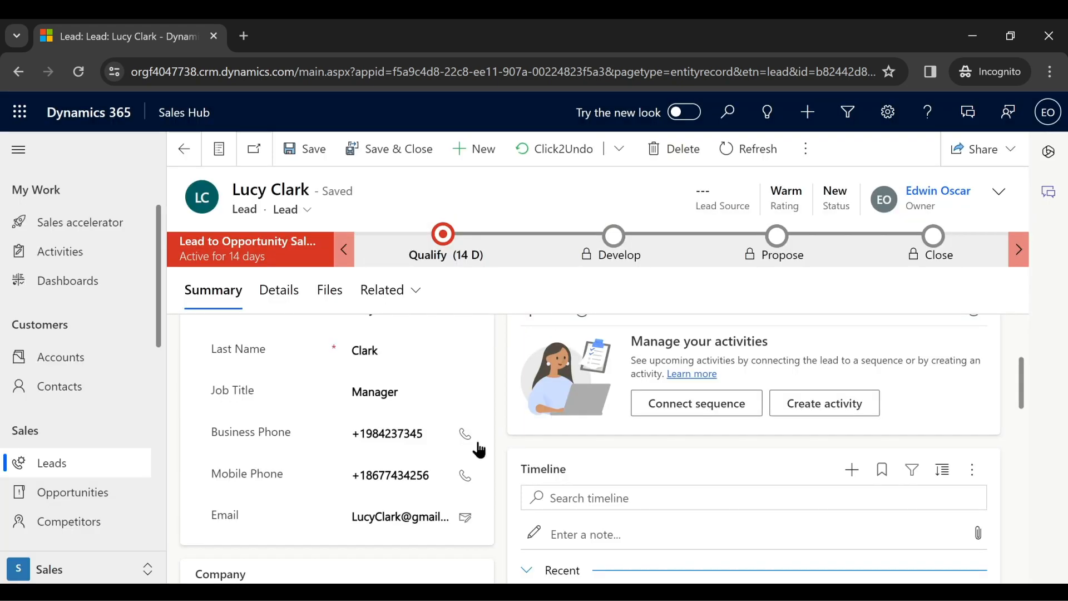
click(387, 433)
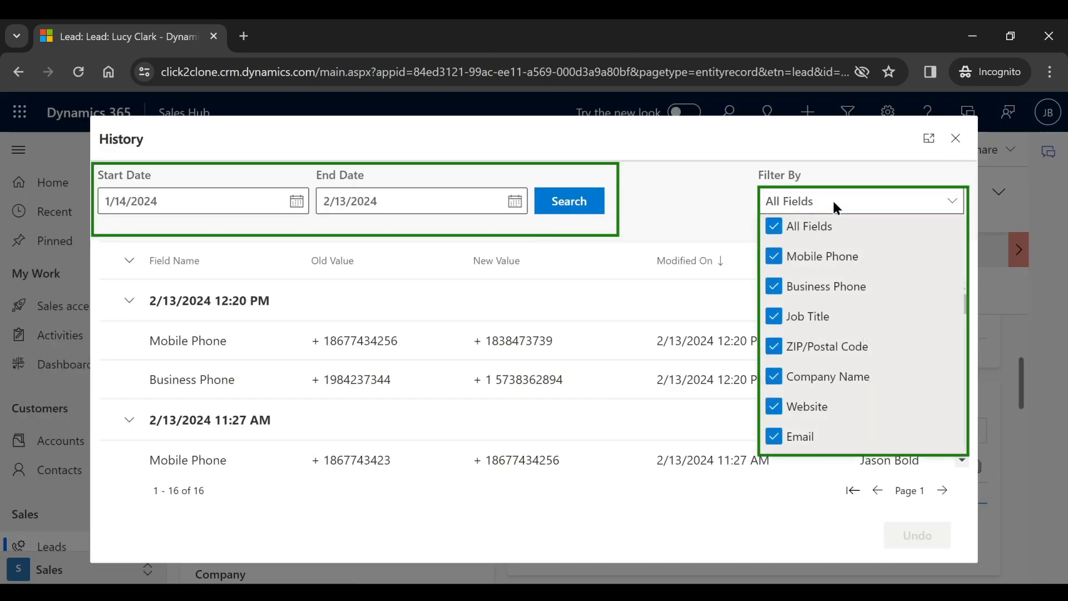
Filter history to Mobile Phone and Business Phone and undo the 12:20 PM changes
click(773, 226)
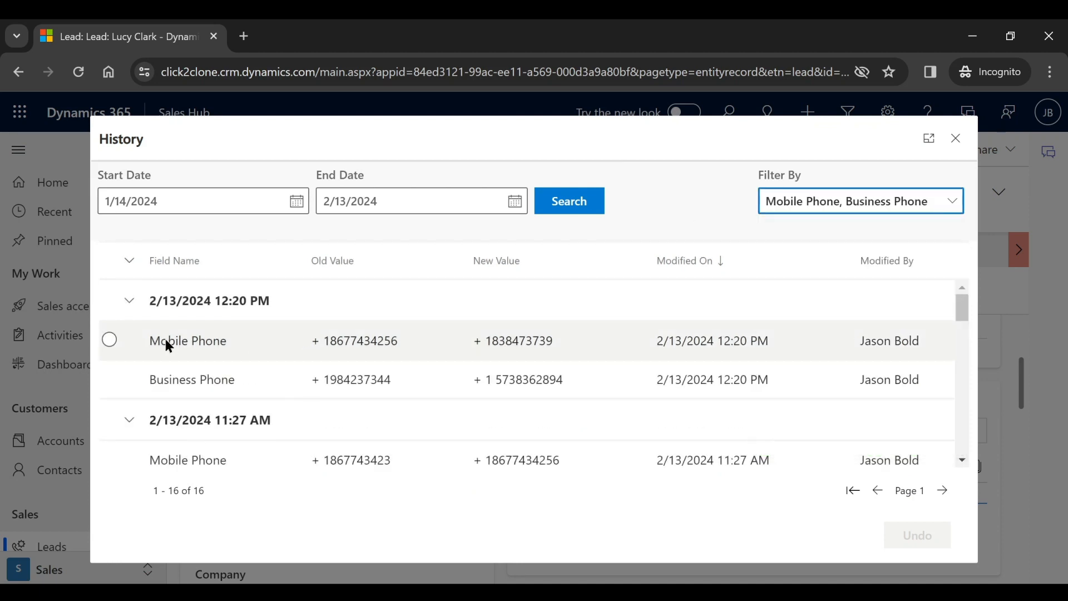
click(109, 339)
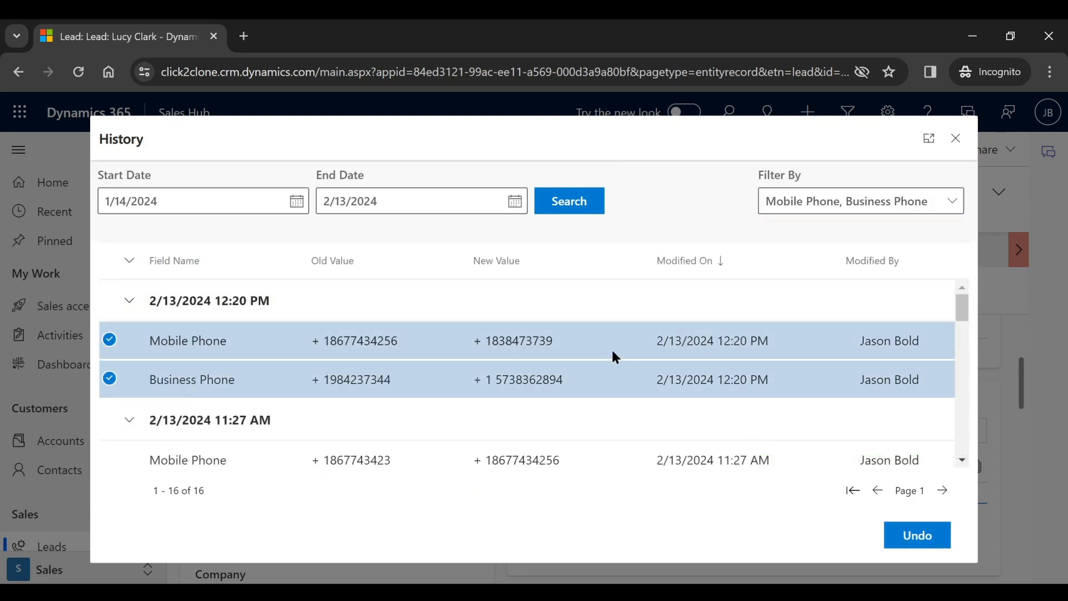
mouse_move(916, 535)
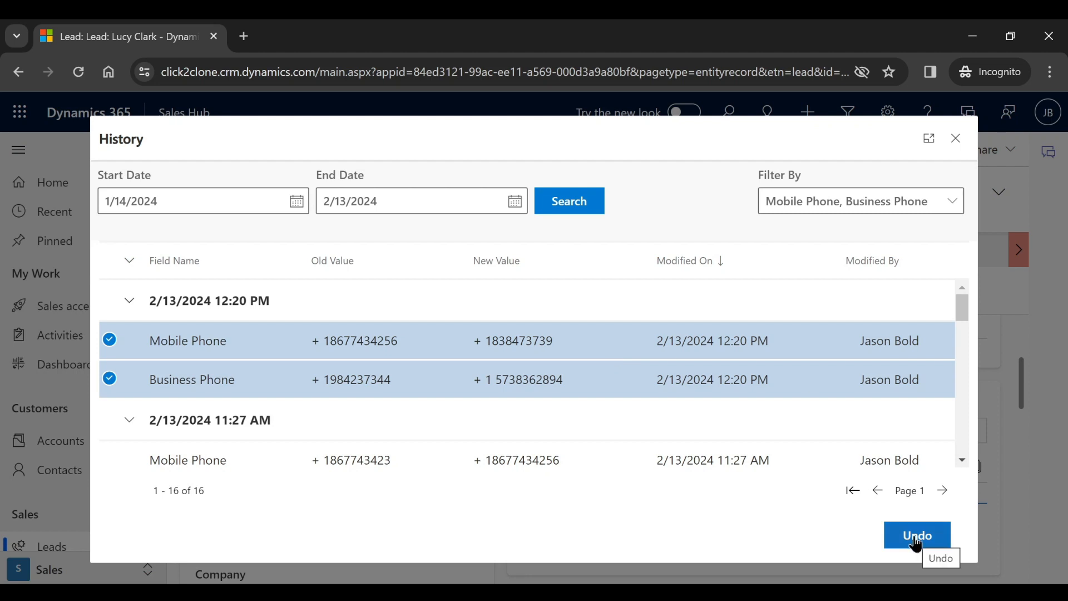
click(916, 535)
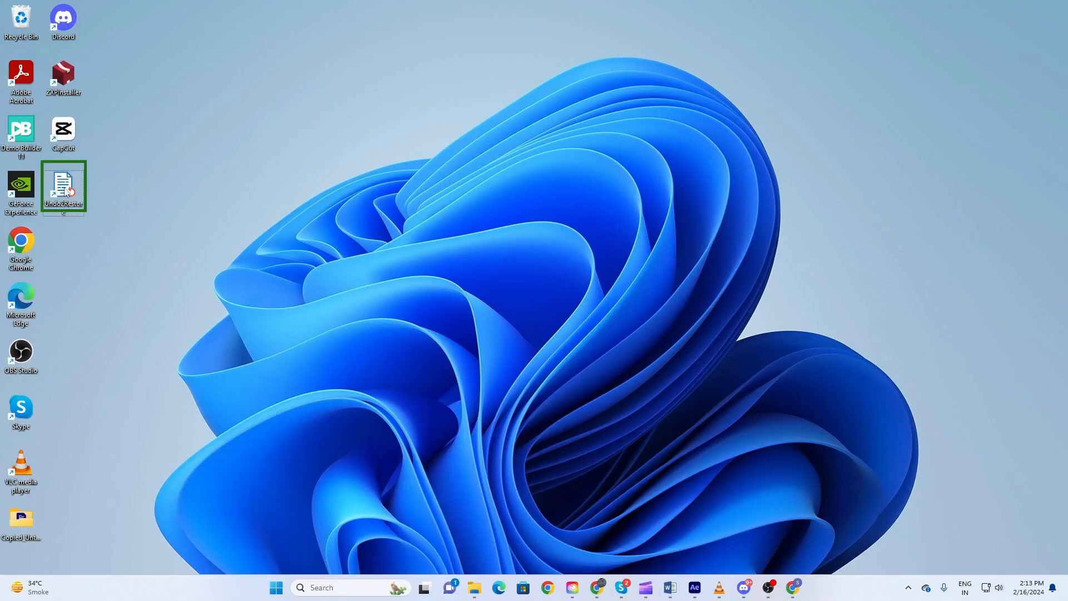
In Undo2Restore, choose entity Lead, All Leads view and select the address fields to undo
double_click(62, 187)
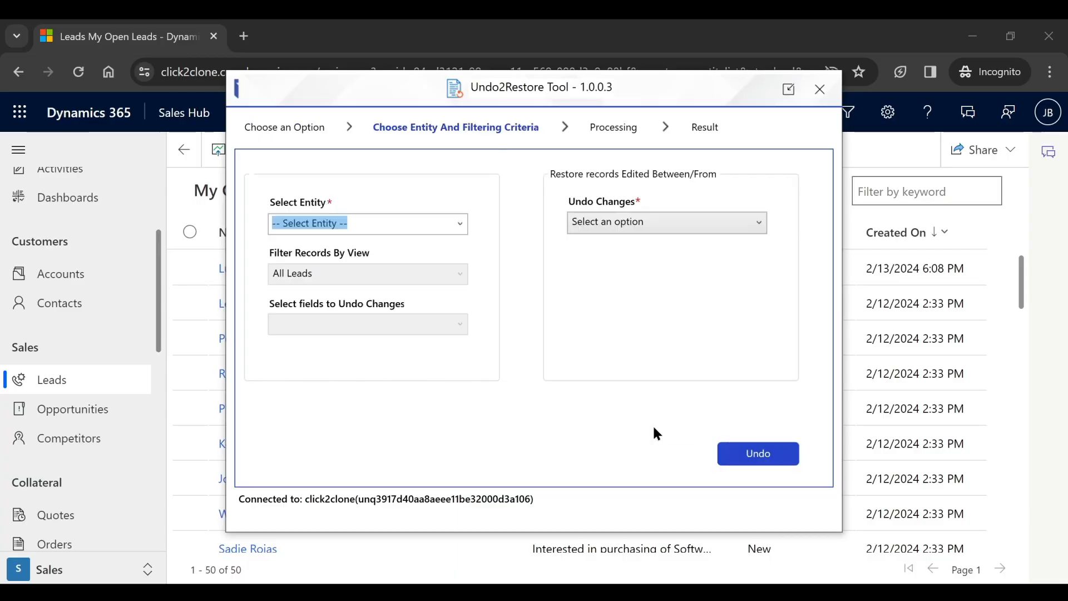
click(367, 224)
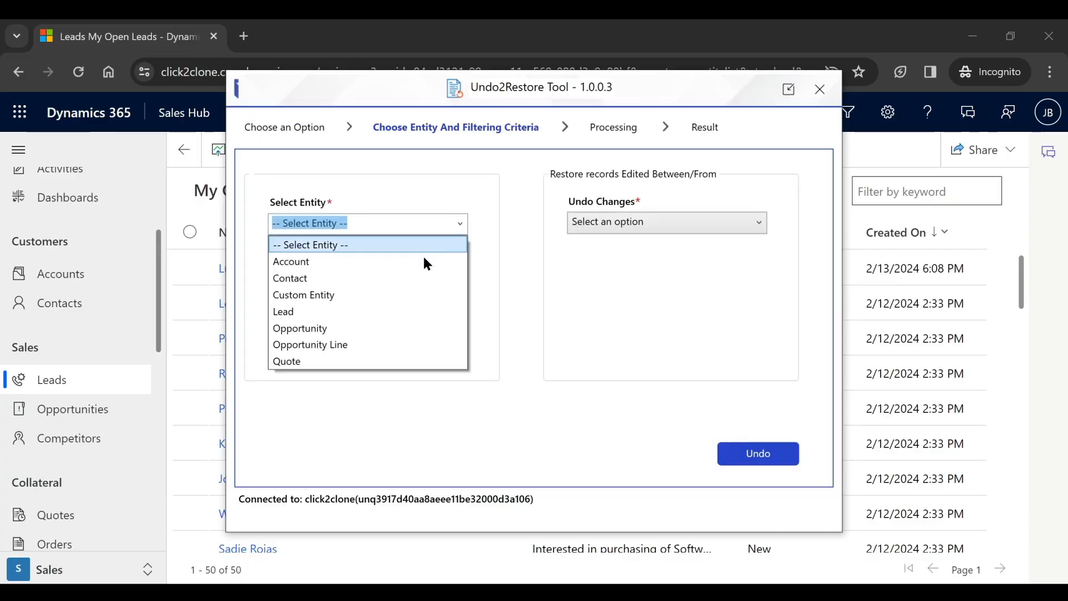
click(284, 311)
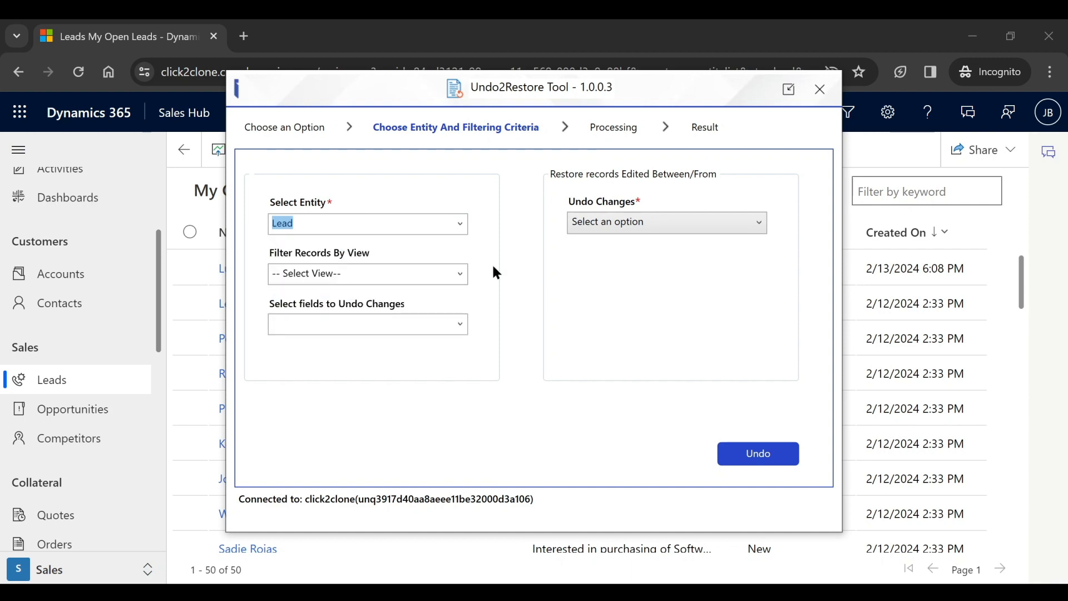
click(368, 274)
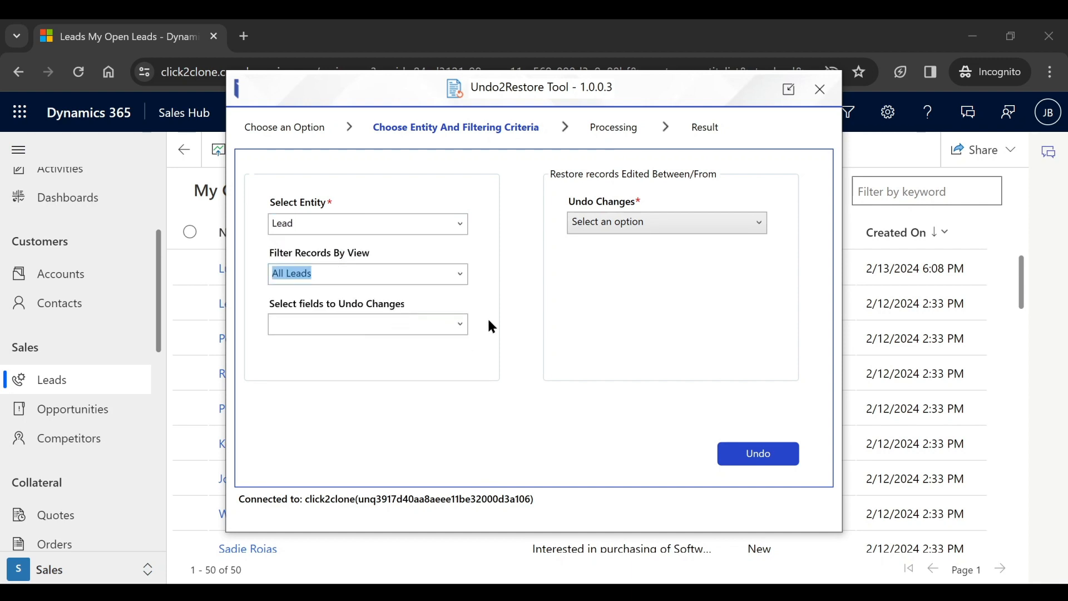
click(367, 324)
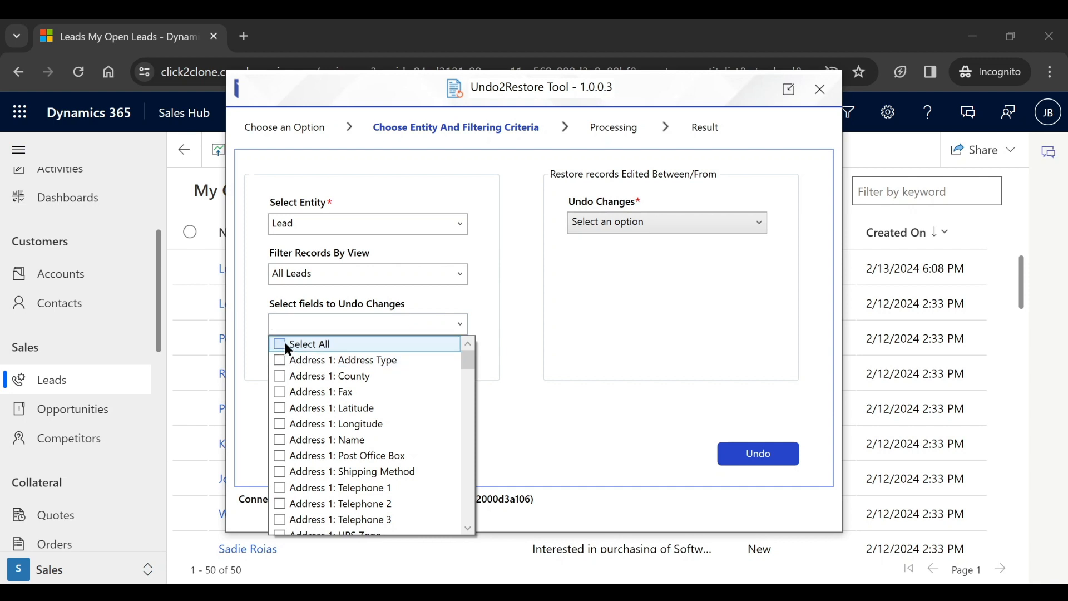
click(664, 222)
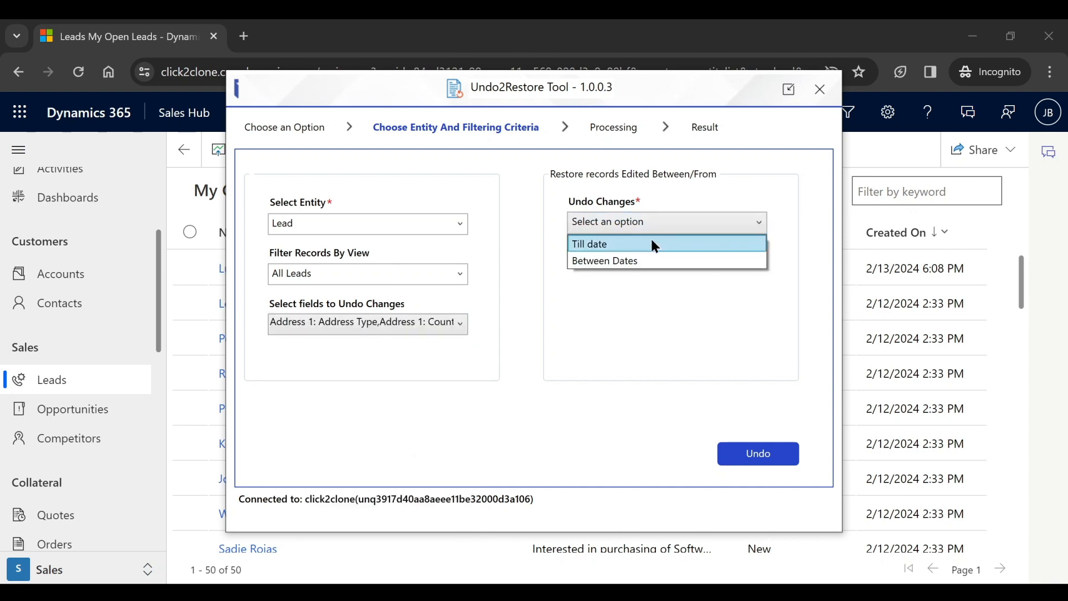
click(589, 243)
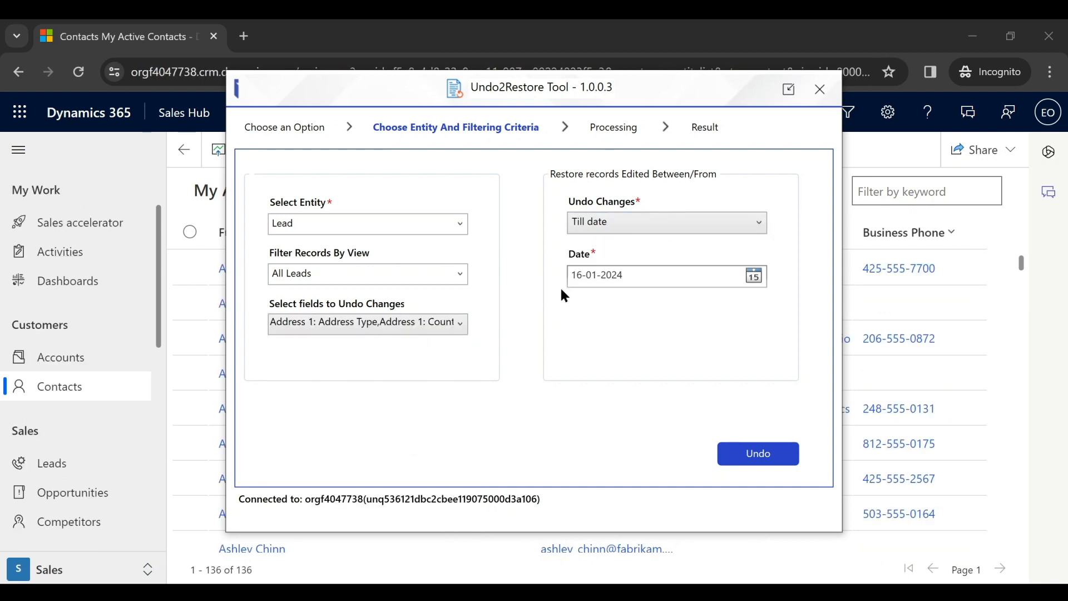
Run the bulk undo till 16-01-2024, reverting 119 of 123 lead records
click(756, 454)
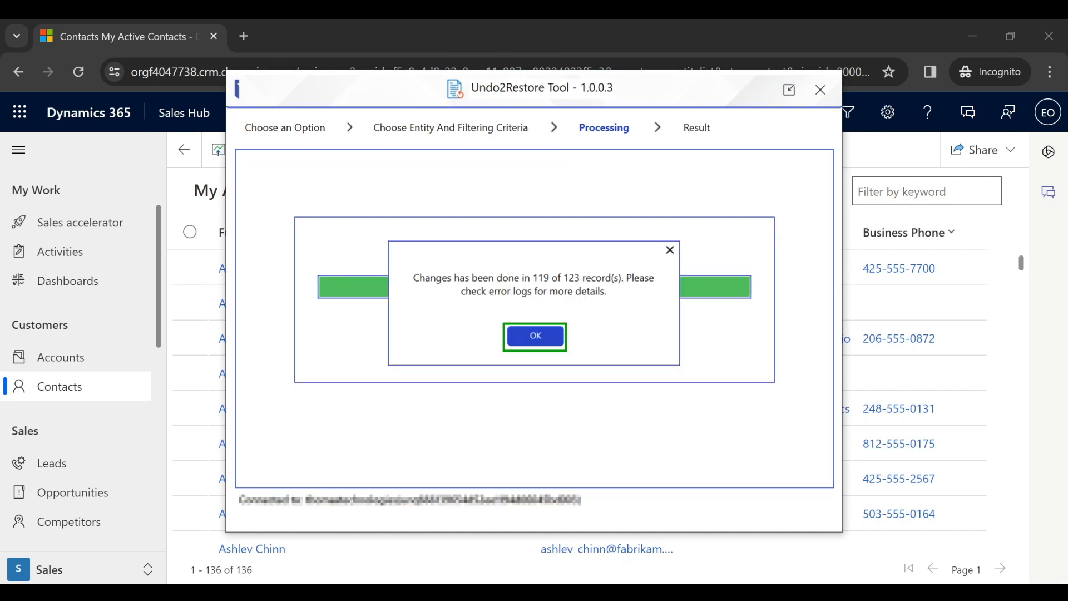
click(535, 336)
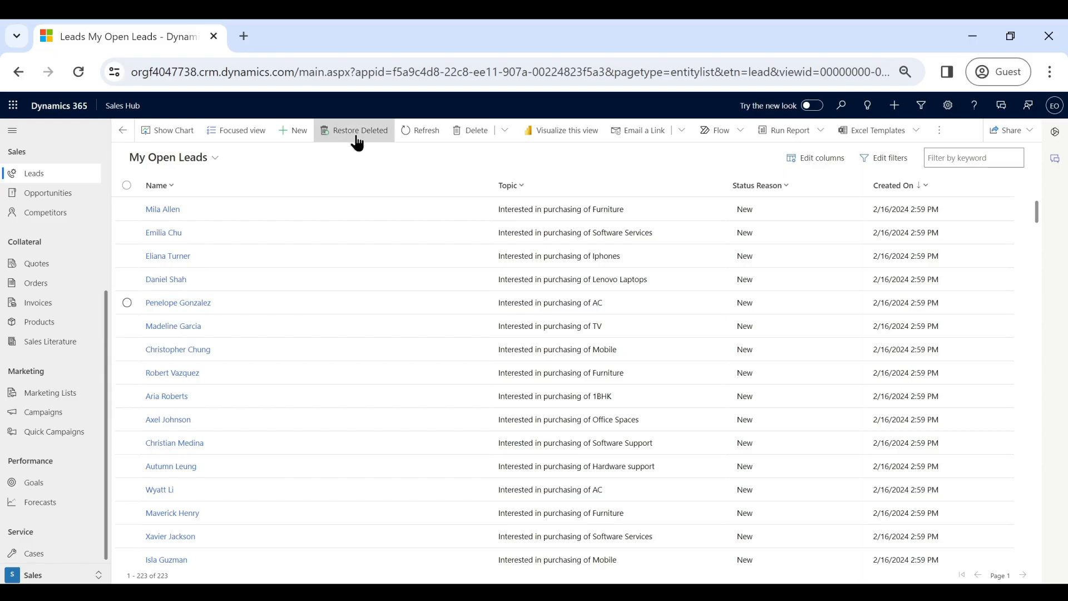
click(359, 130)
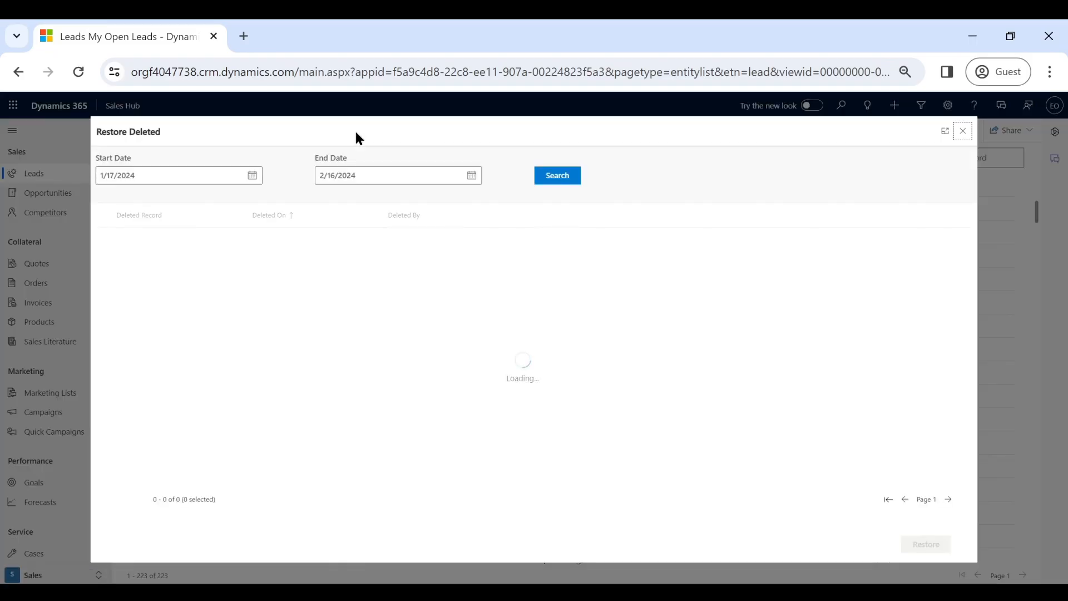
click(556, 174)
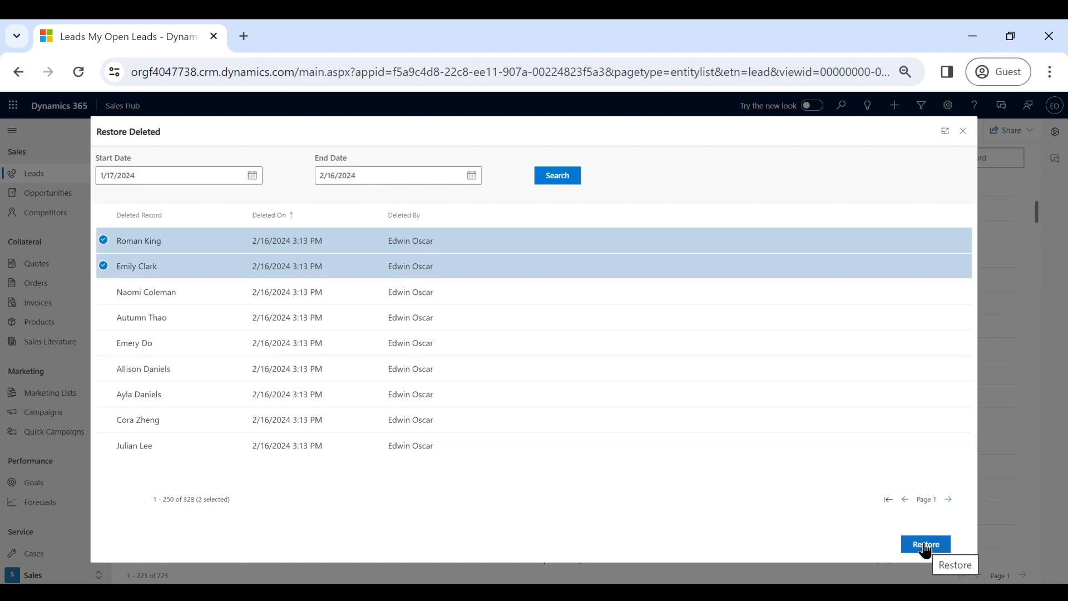
click(925, 544)
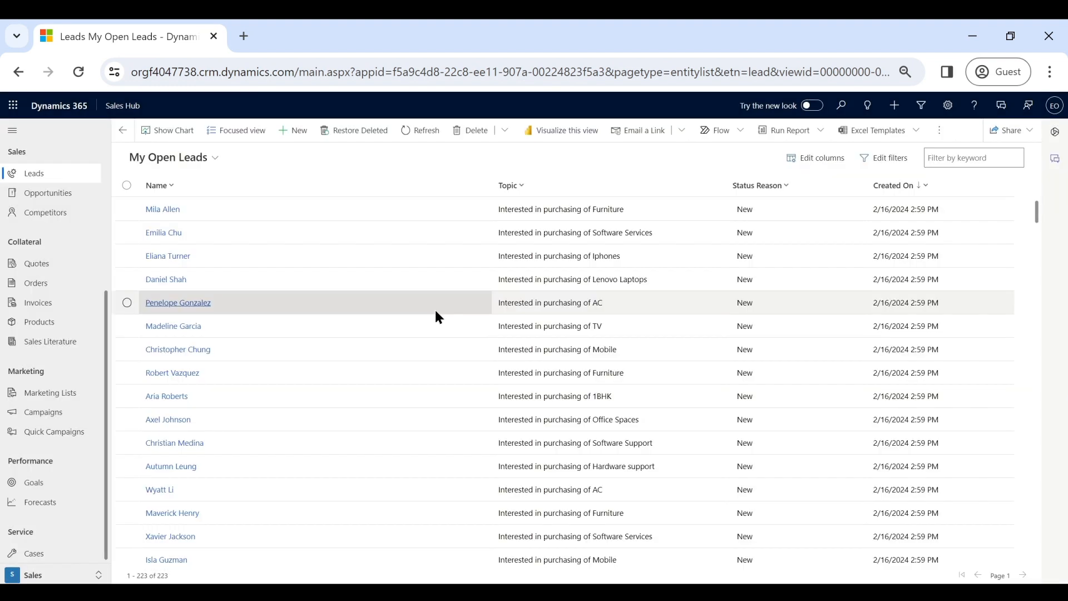
click(426, 130)
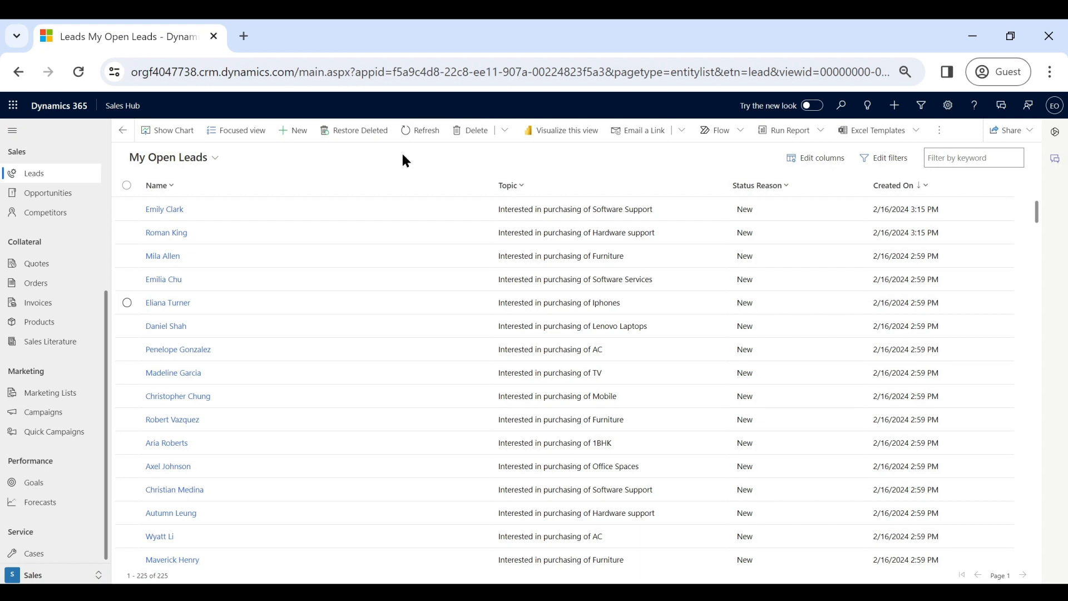
Set restore to Lead, All Leads view, 17-01-2024 to 16-02-2024, and download the data for review
click(358, 130)
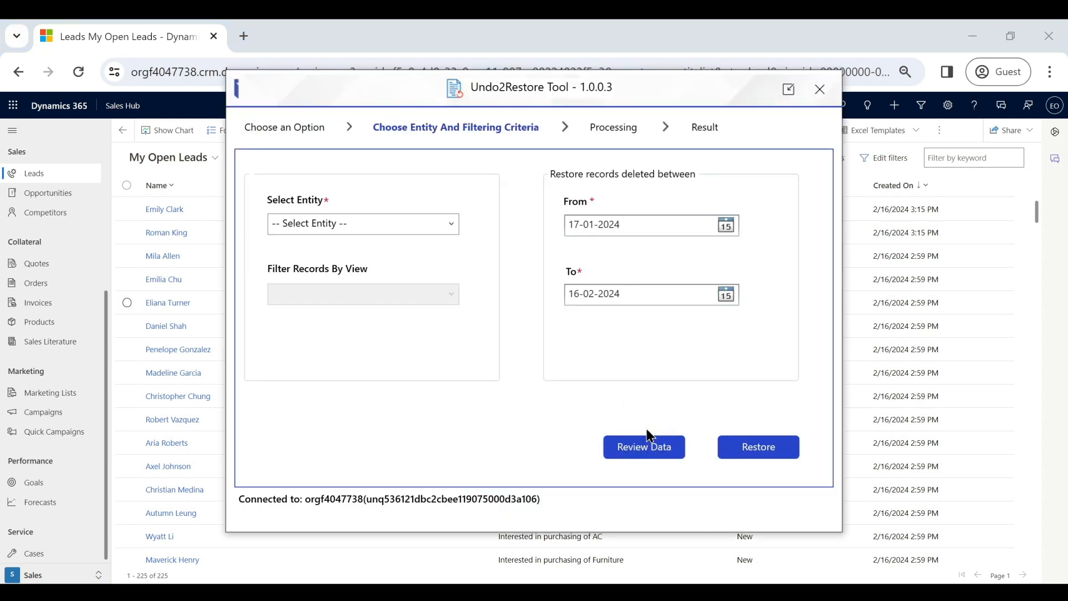
click(362, 222)
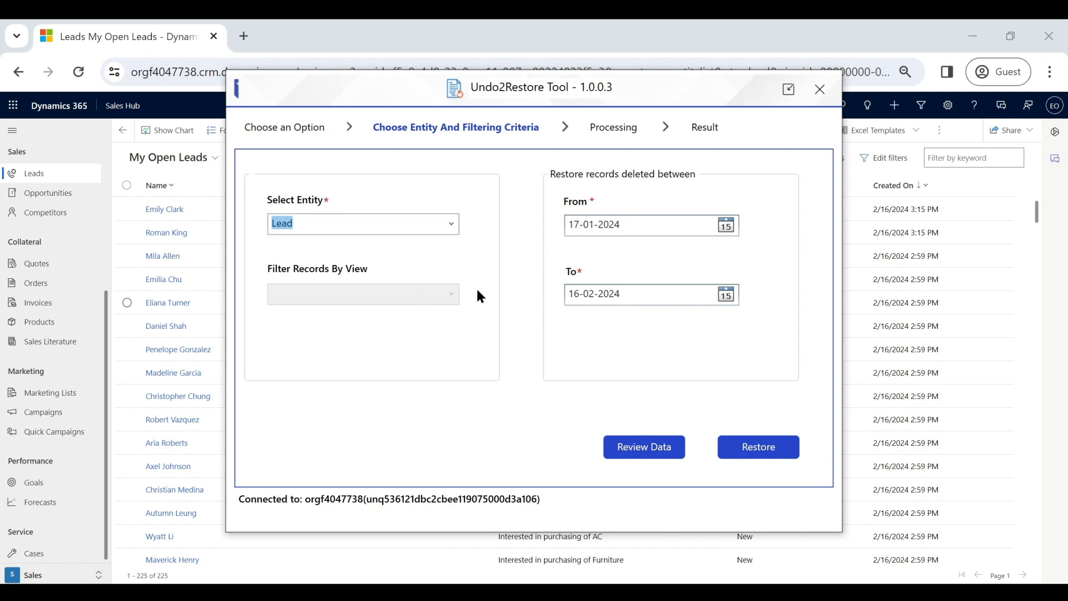
click(363, 293)
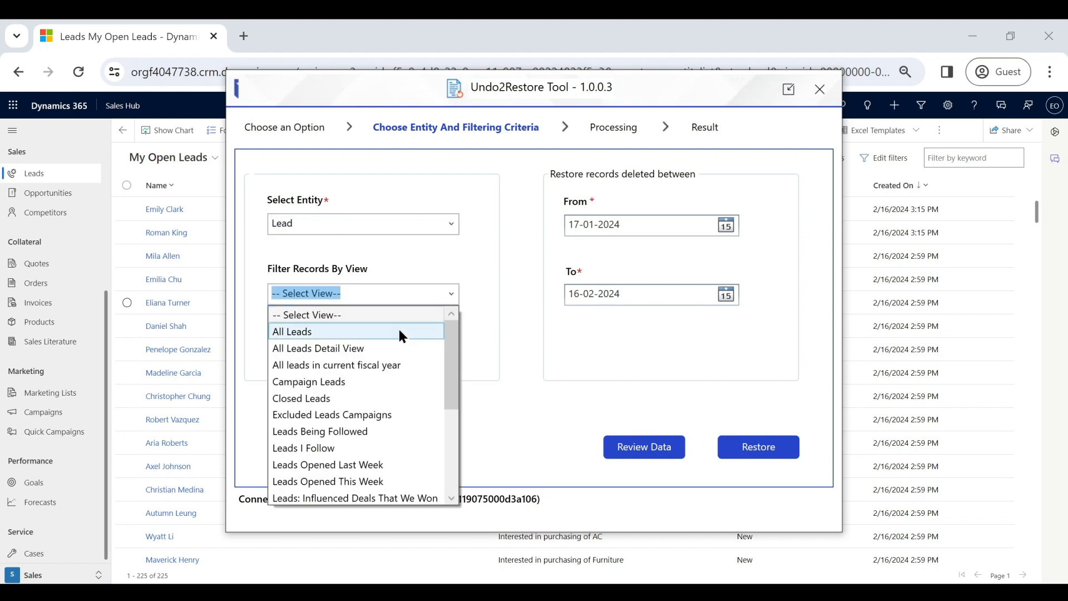
click(291, 331)
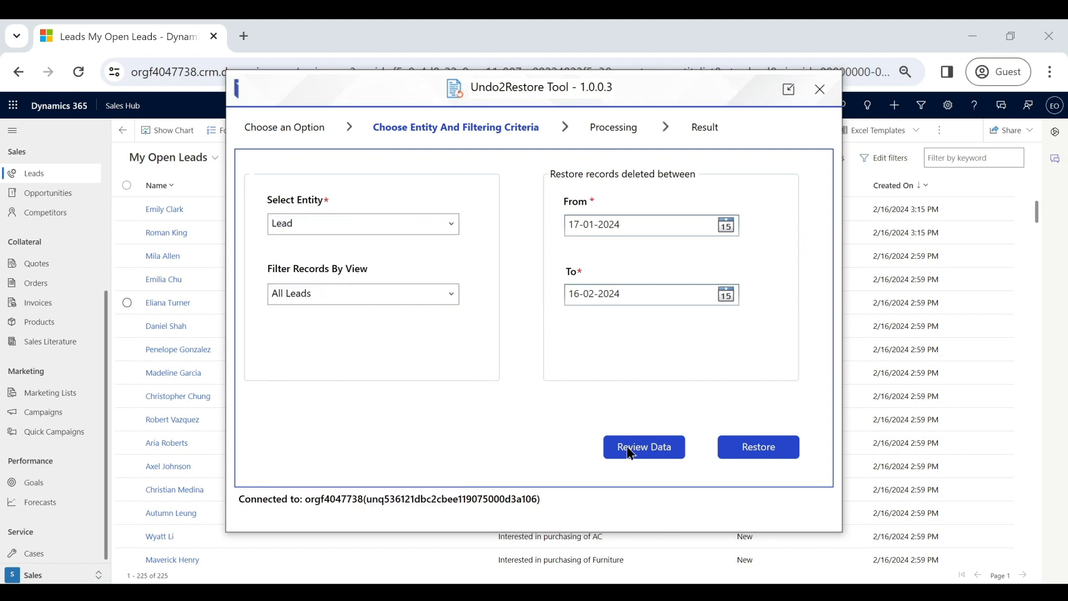
click(643, 446)
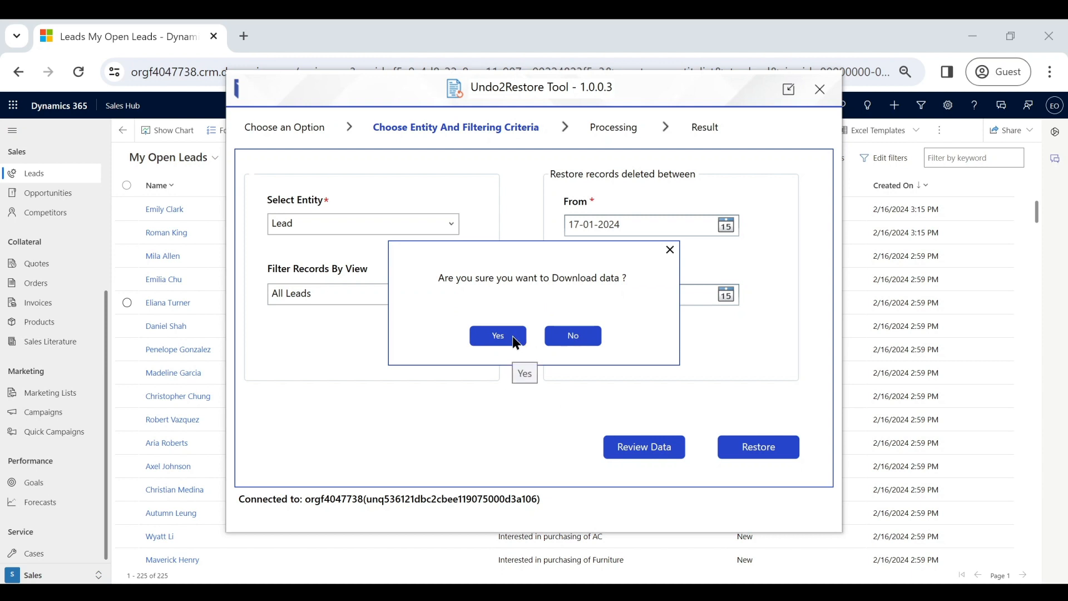
click(497, 335)
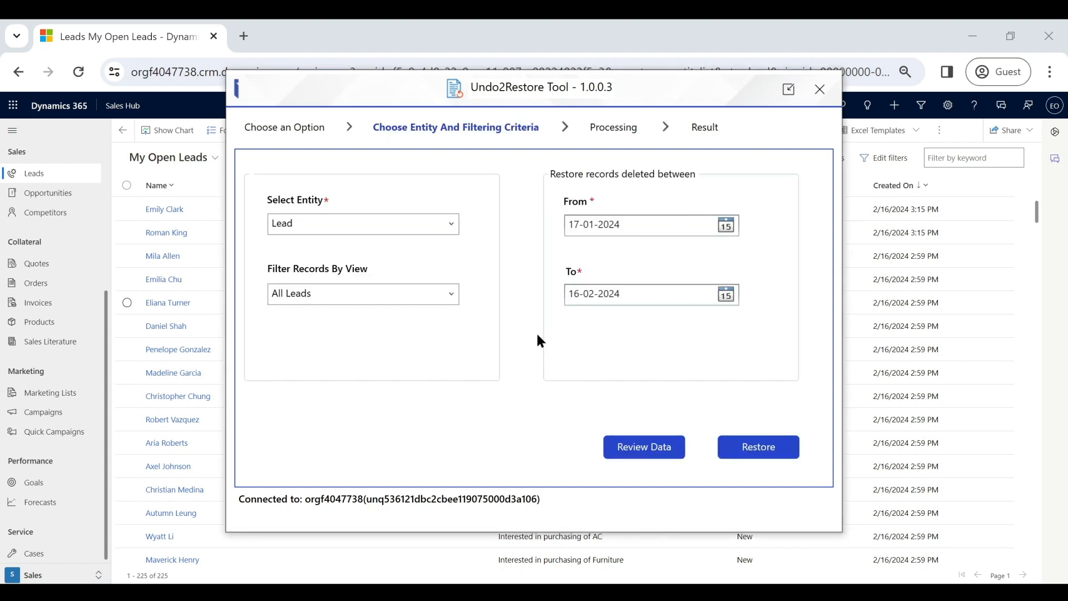
Restore the deleted leads without an Excel copy, showing 324 of 328 restored and 4 failed
click(641, 446)
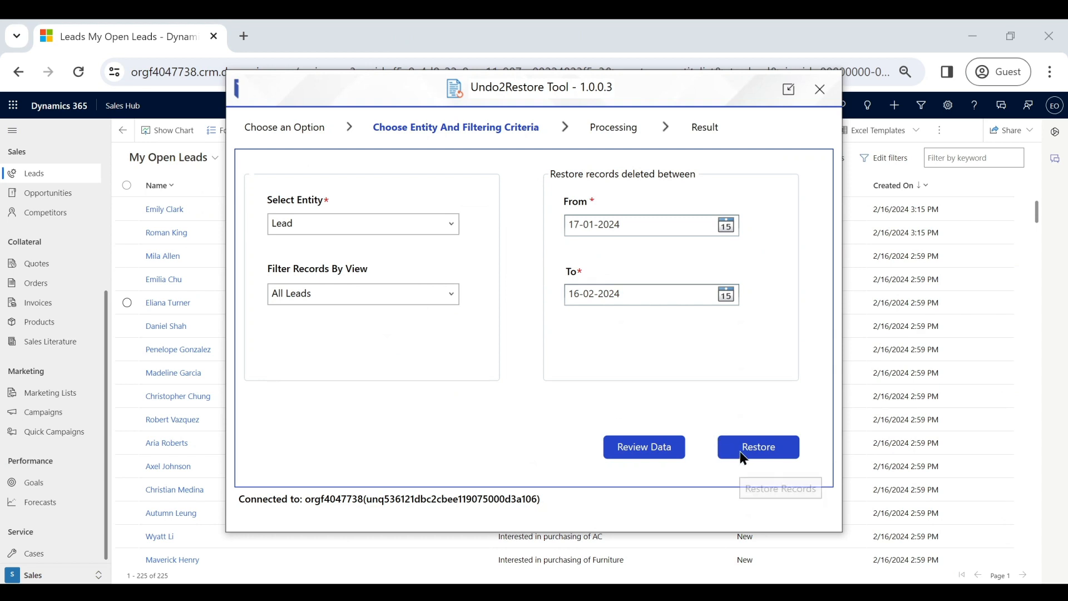
click(757, 447)
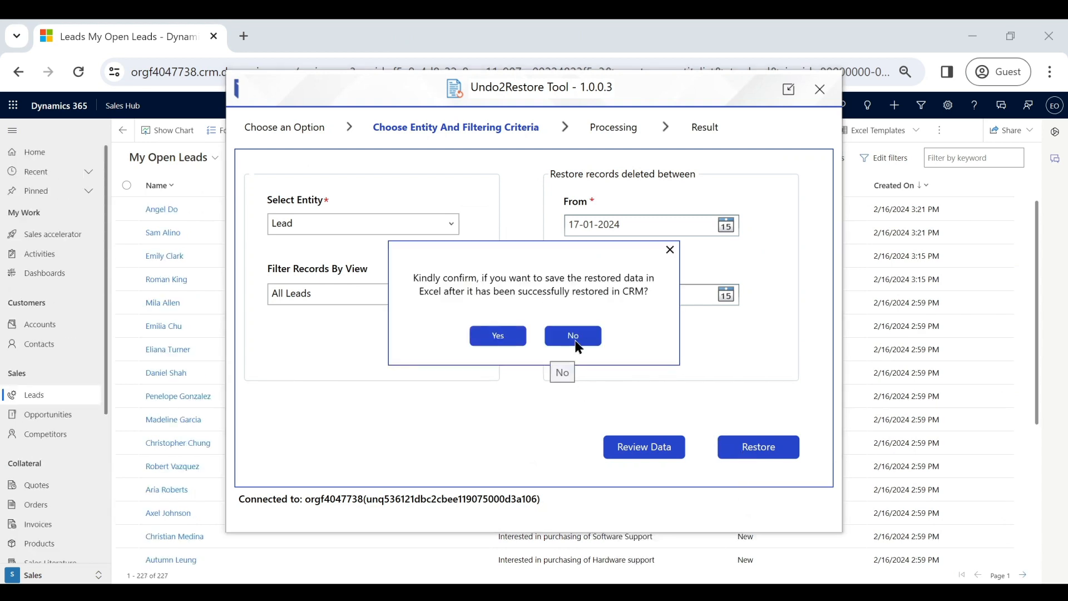
click(572, 335)
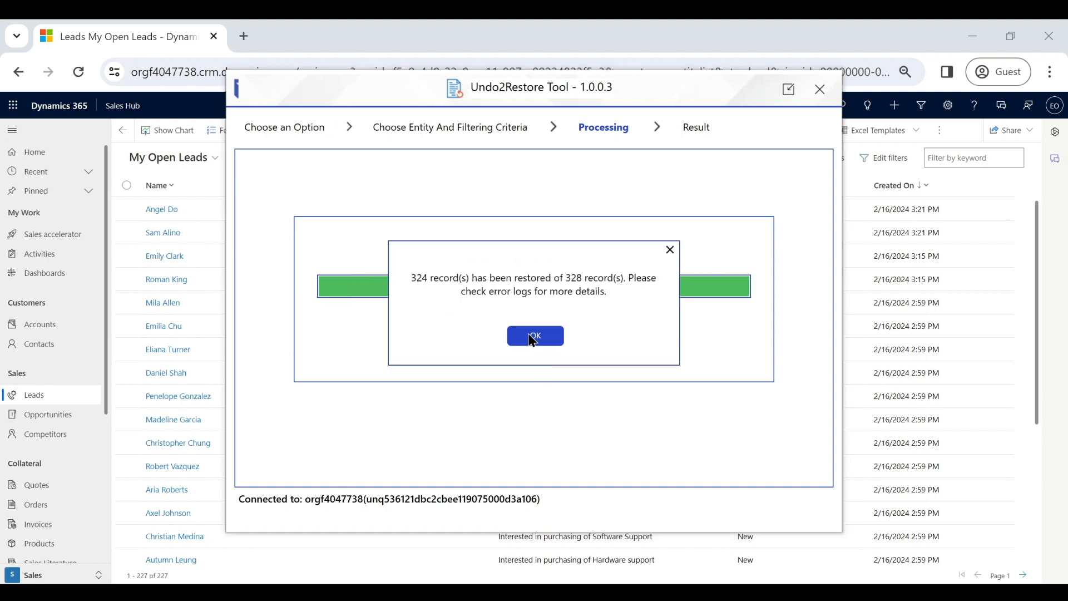
click(535, 336)
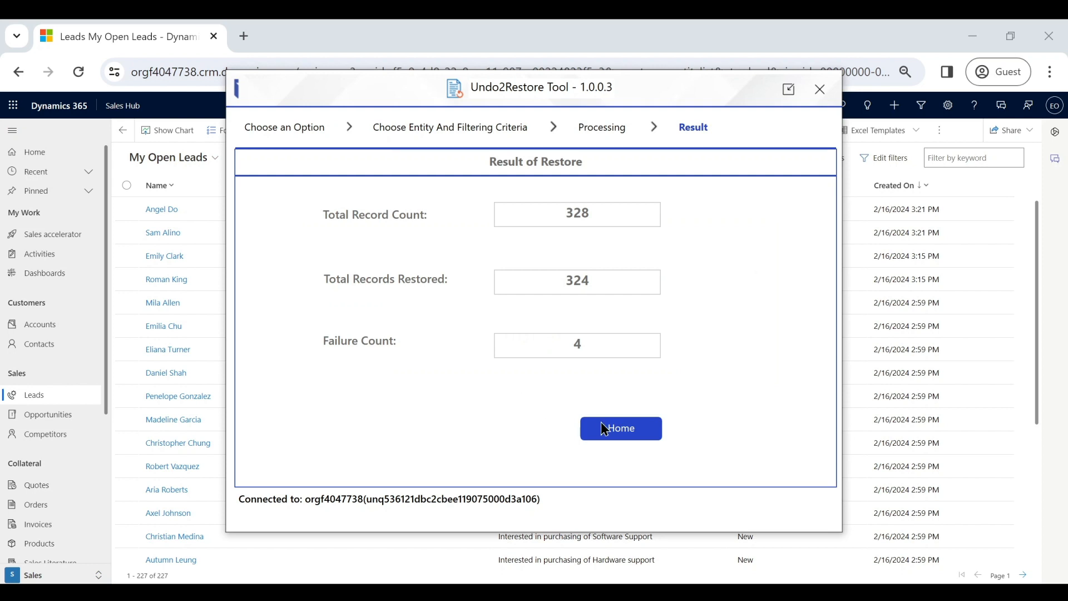
mouse_move(619, 427)
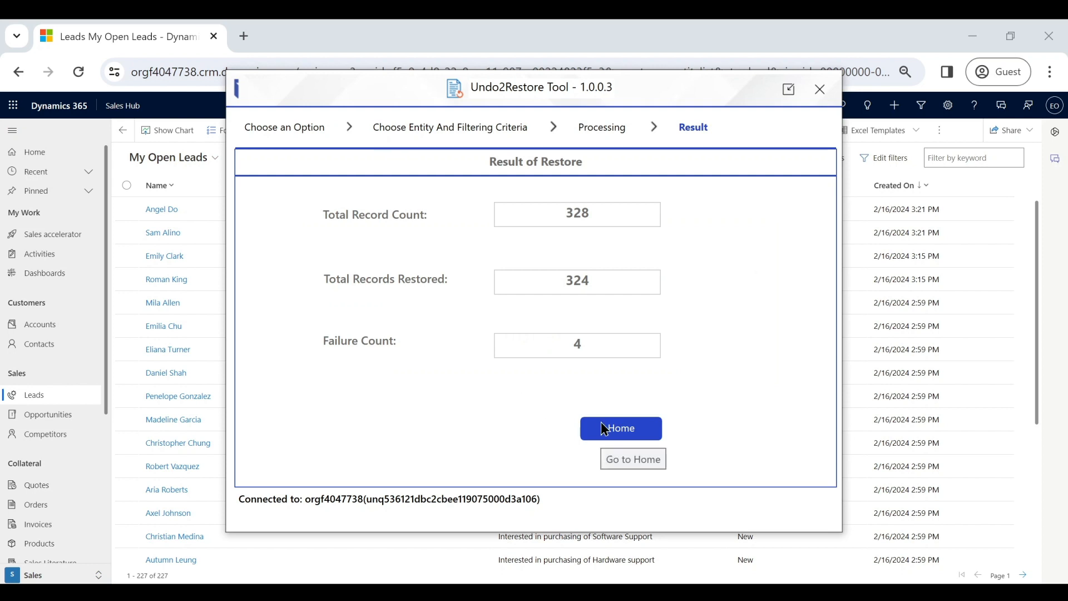